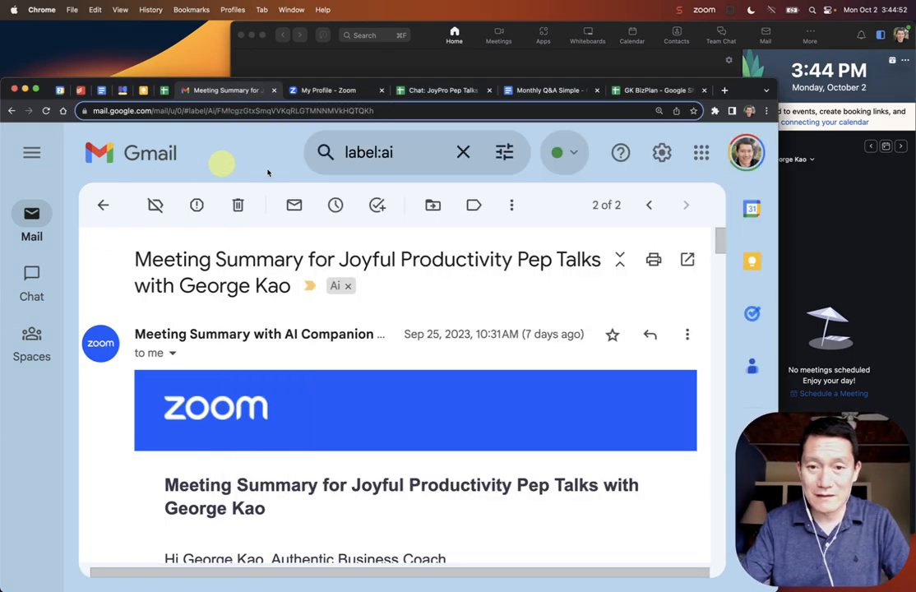
mouse_move(484, 319)
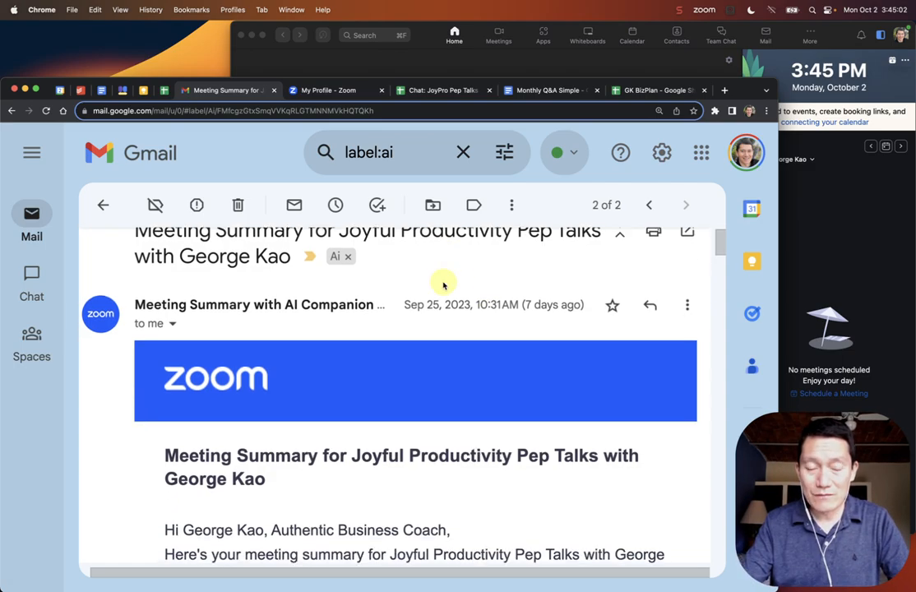
- Scroll through the meeting-summary email, selecting part of the Precision vs. Freedom paragraph
scroll("down", 3)
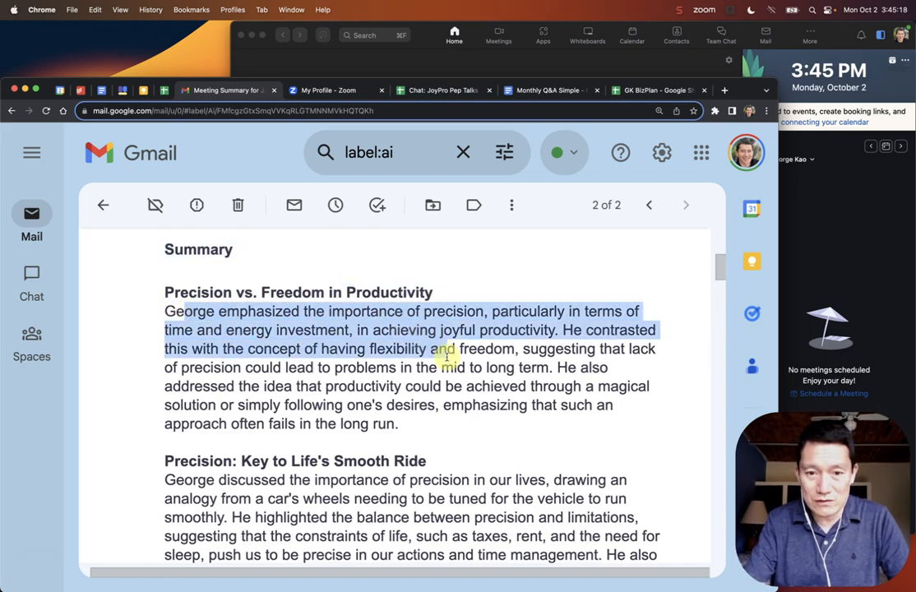
left_click_drag(444, 348, 518, 394)
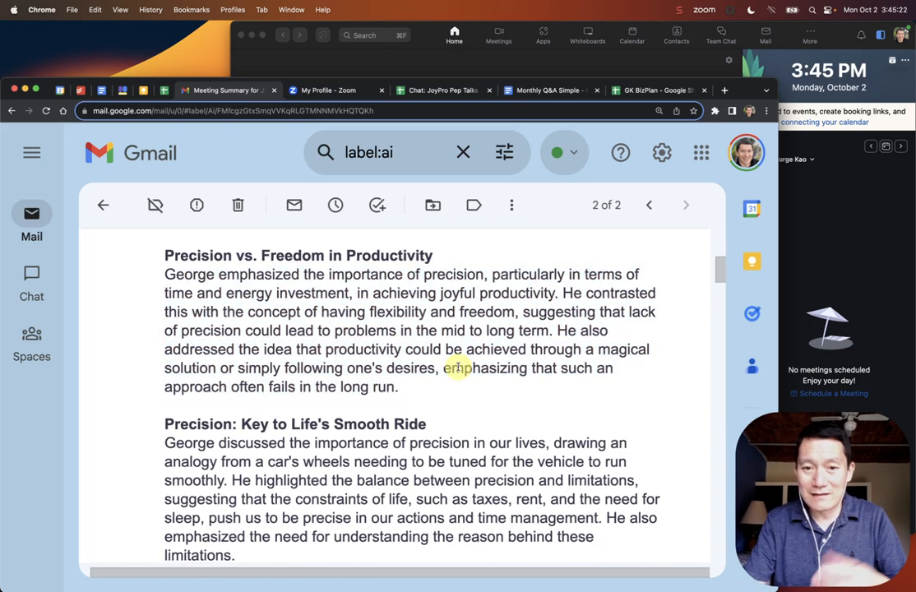
scroll("down", 3)
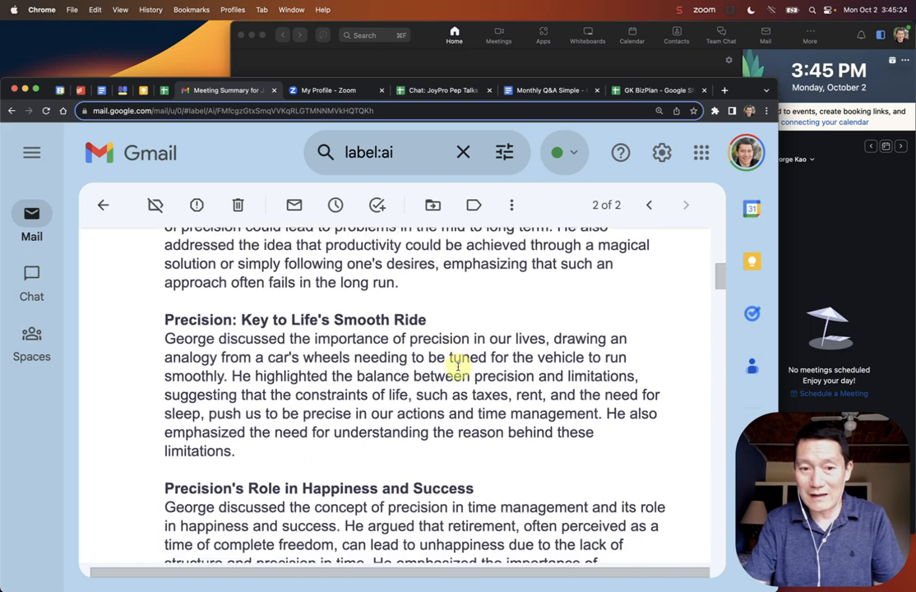
scroll("down", 3)
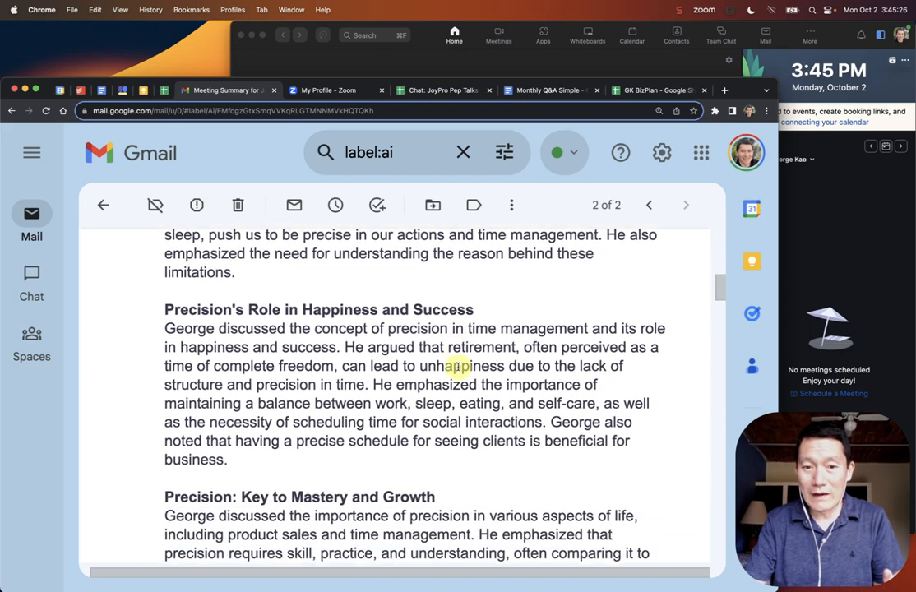
scroll("down", 3)
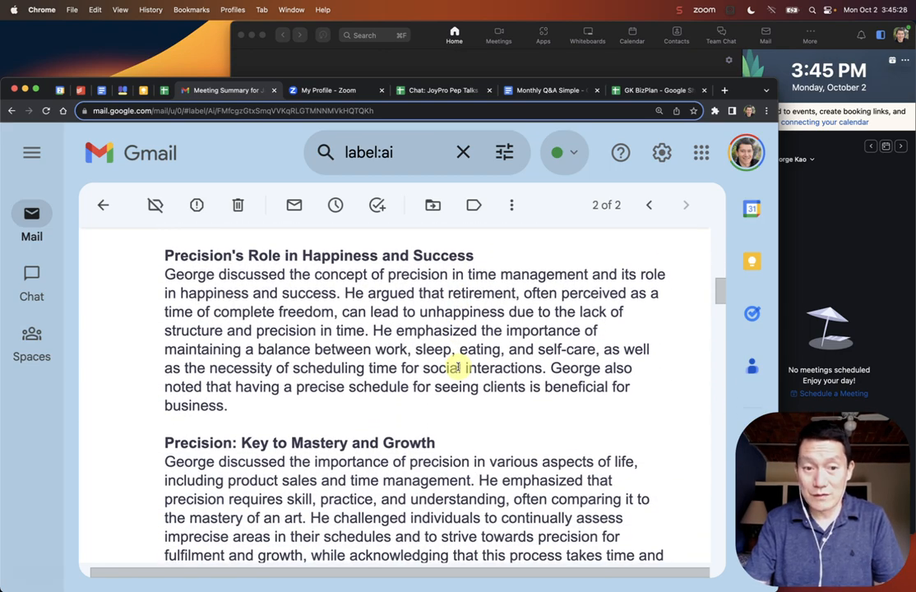
scroll("down", 3)
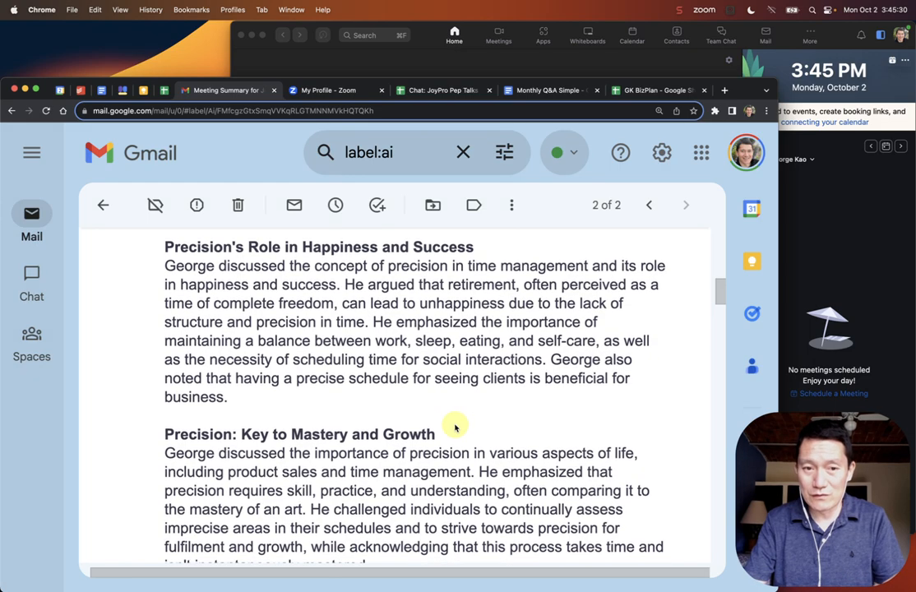
scroll("down", 3)
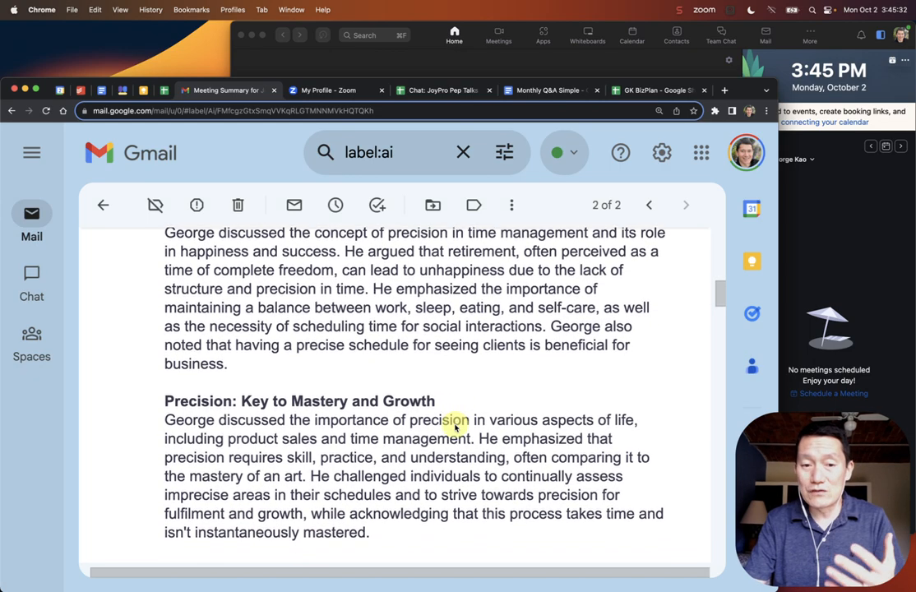
scroll("down", 3)
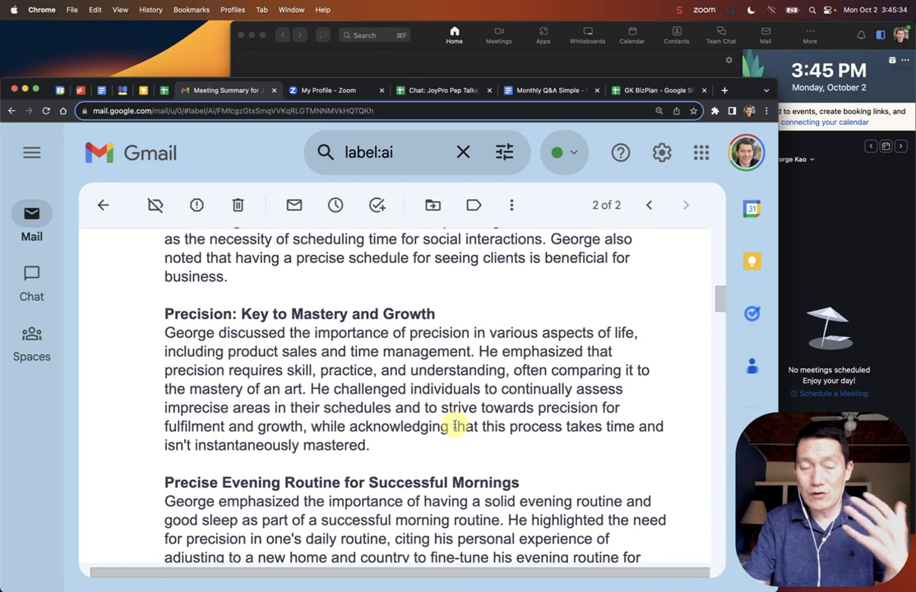
scroll("down", 3)
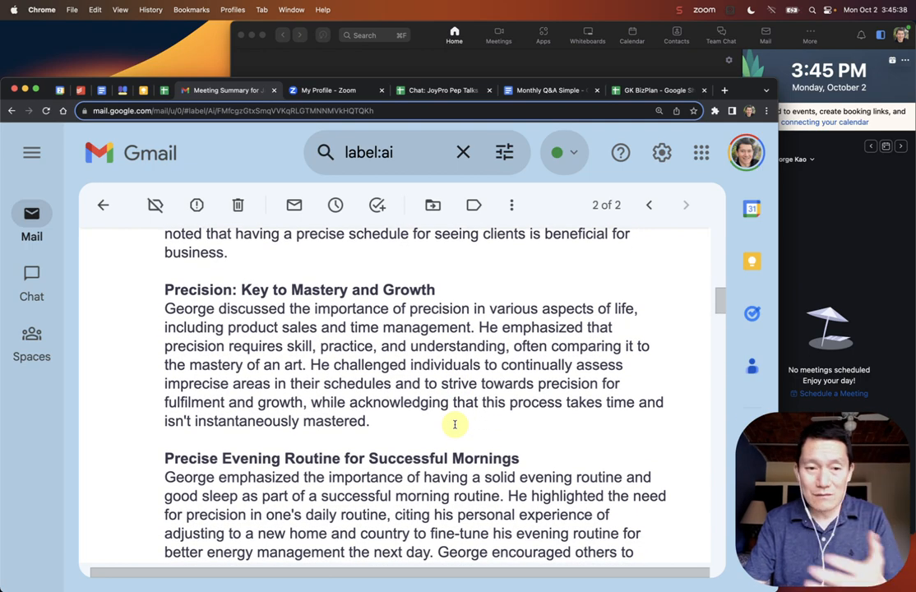
mouse_move(454, 424)
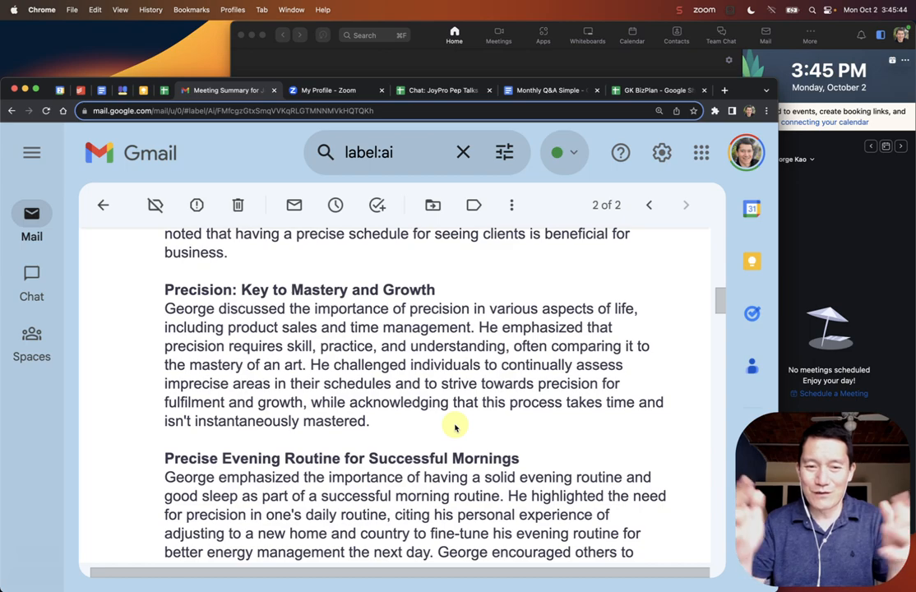
scroll("down", 3)
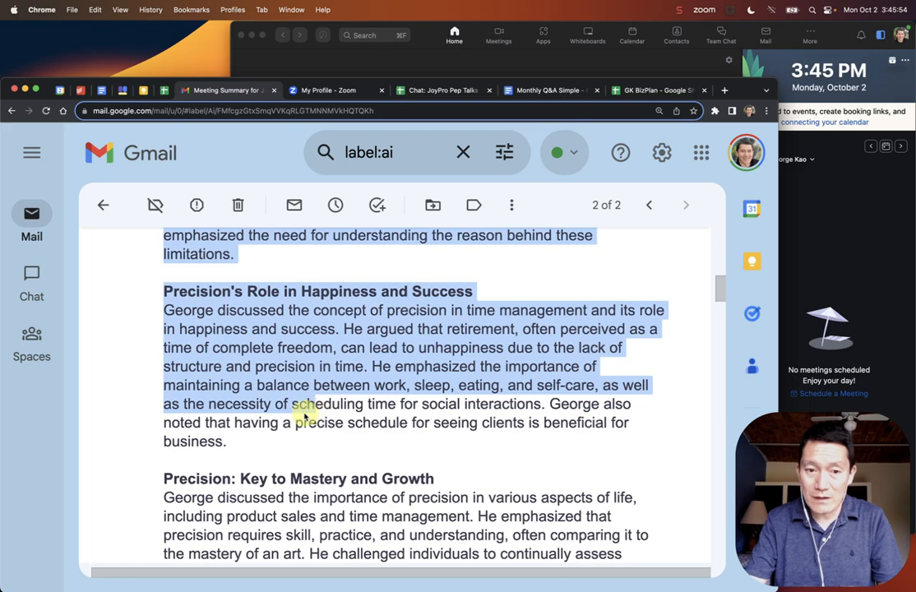
scroll("down", 3)
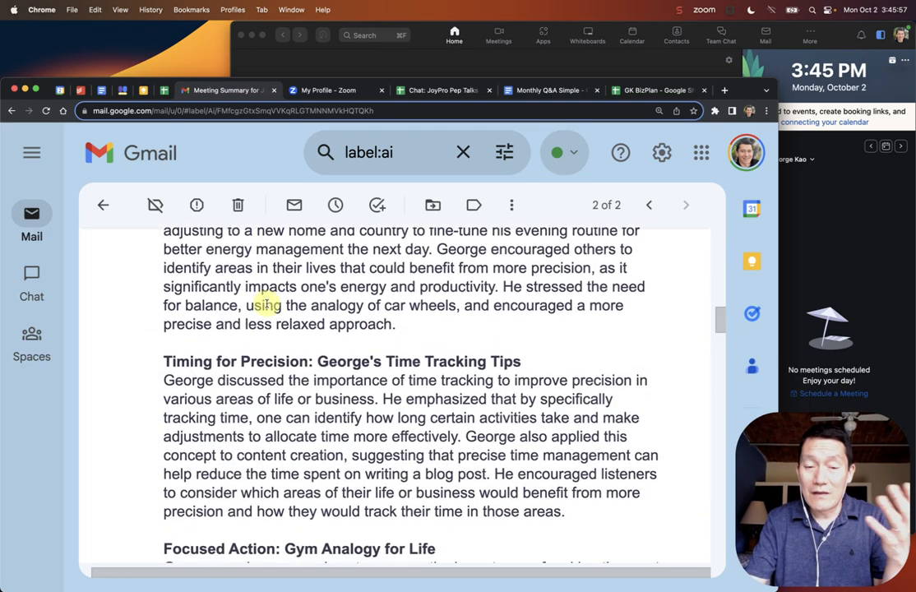
scroll("down", 3)
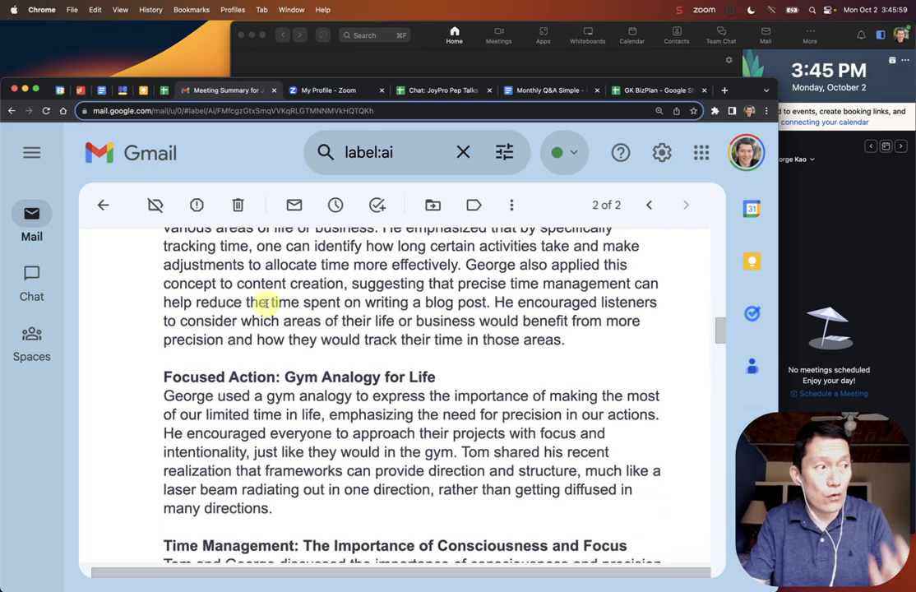
scroll("down", 3)
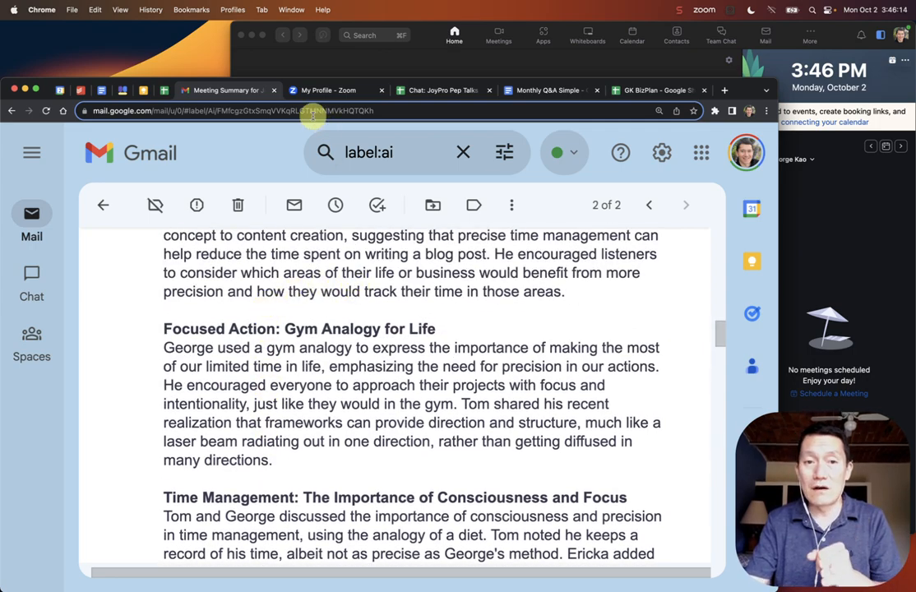
- Switch to George Kao's Zoom profile page and head to Settings in the sidebar
left_click(328, 90)
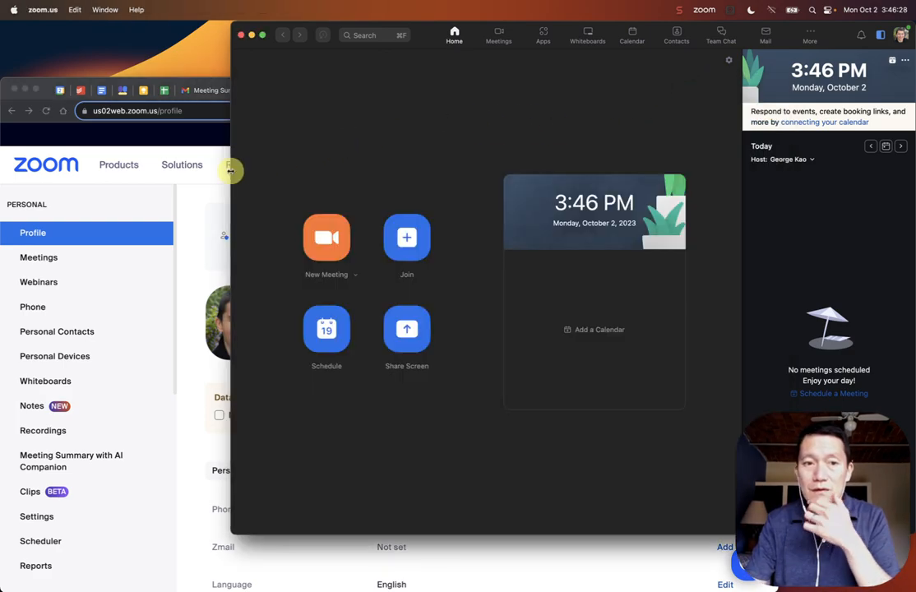
mouse_move(191, 201)
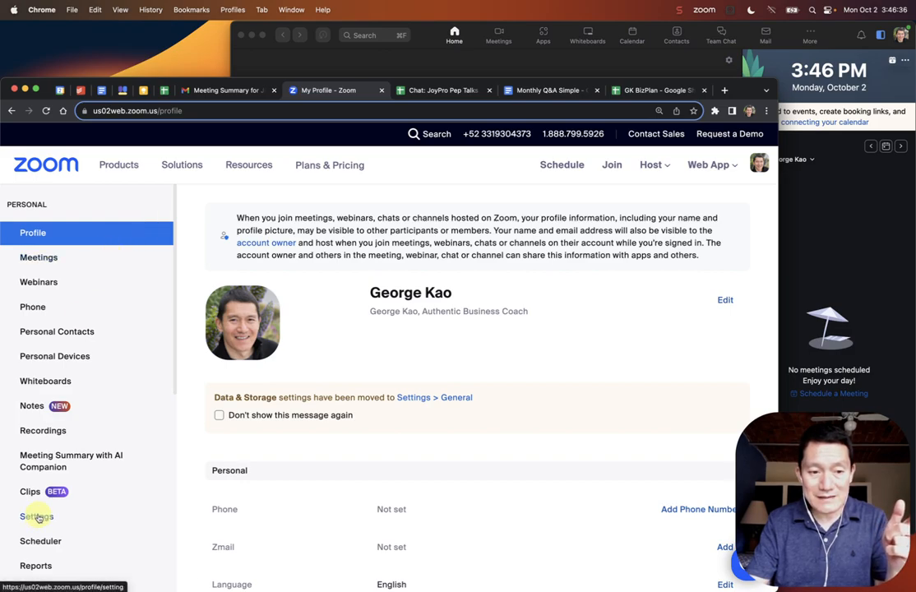
left_click(36, 517)
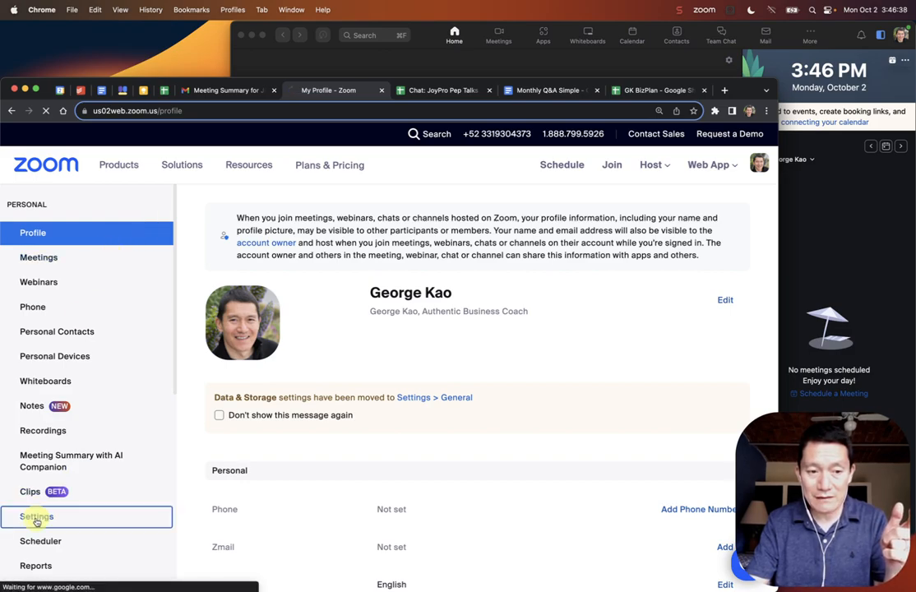
- In Settings > AI Companion, enable 'Automatically start Meeting Summary for all meetings I host'
left_click(36, 516)
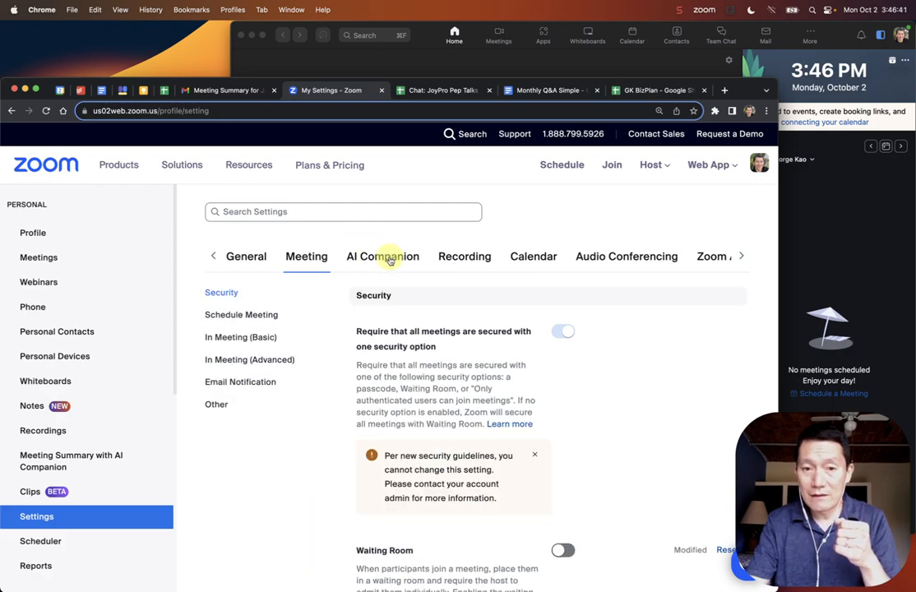
left_click(381, 257)
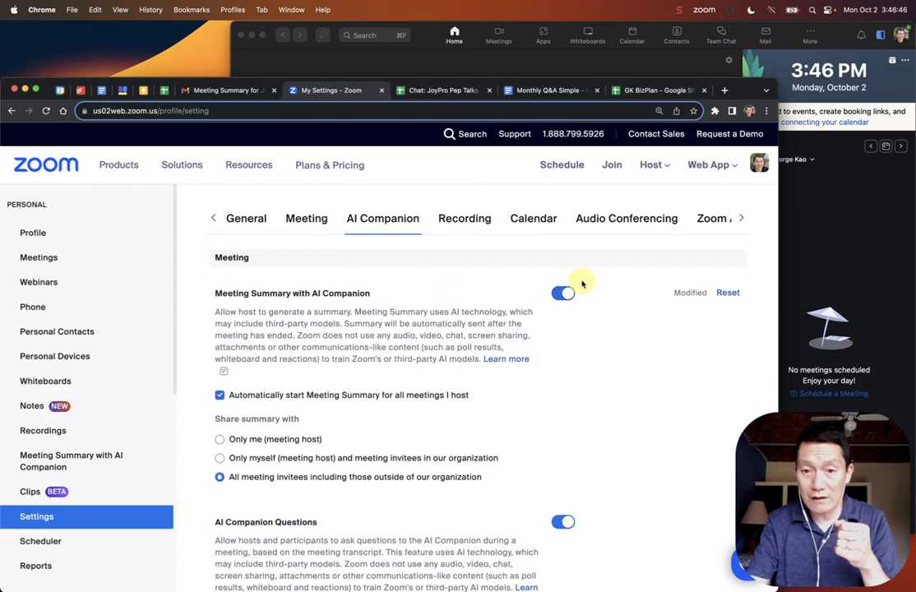
scroll("down", 3)
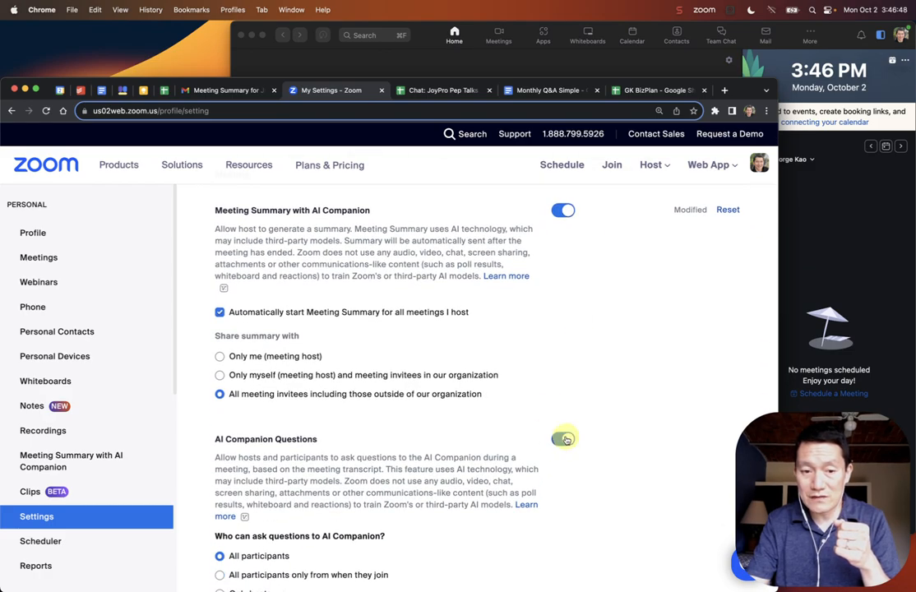
scroll("down", 3)
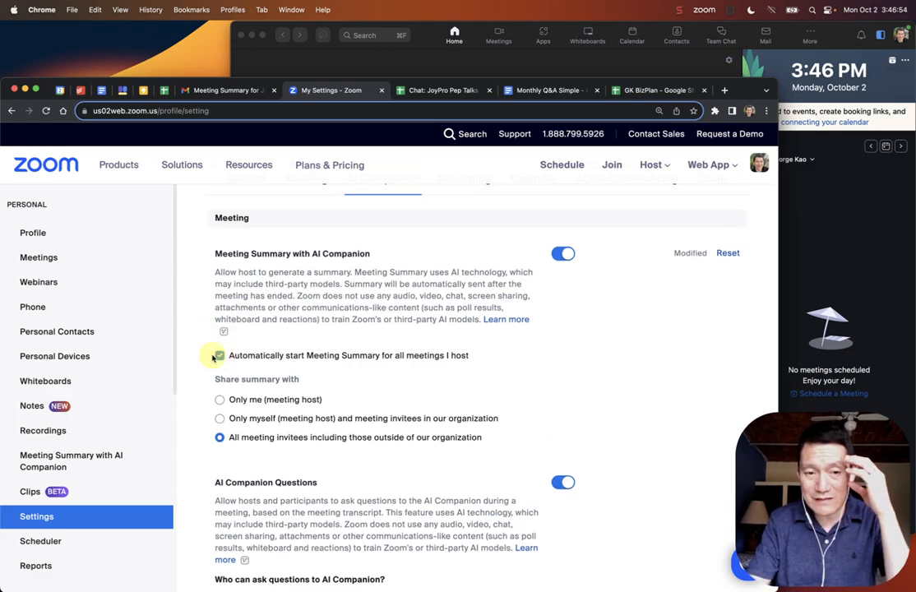
left_click(220, 355)
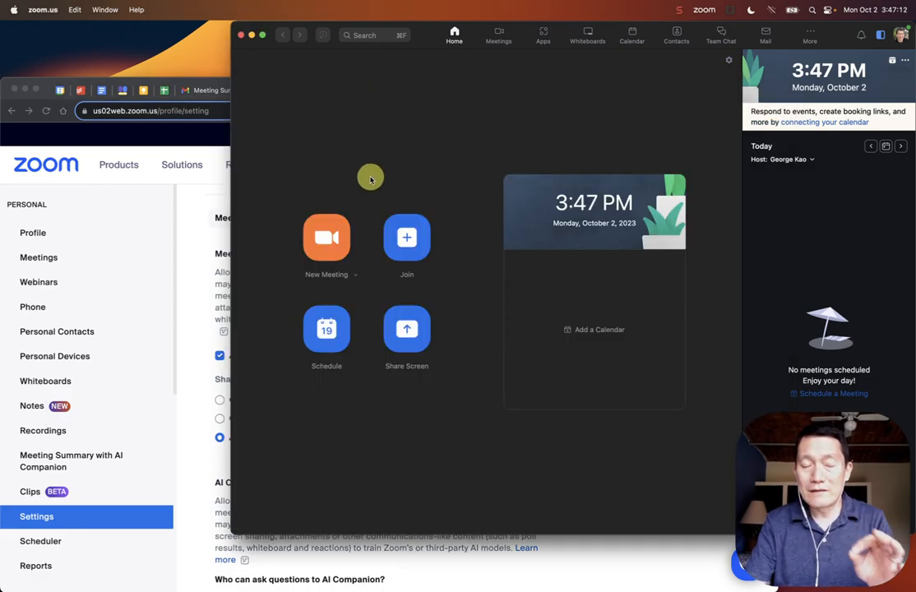
mouse_move(200, 279)
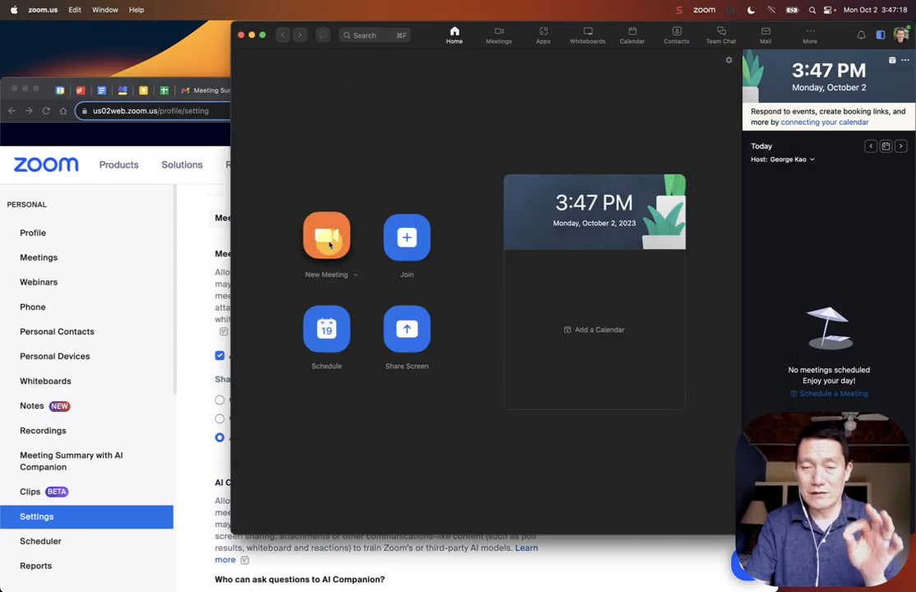
- Start a New Meeting from the Zoom Home screen, confirming Meeting Summary with AI Companion is on
left_click(325, 237)
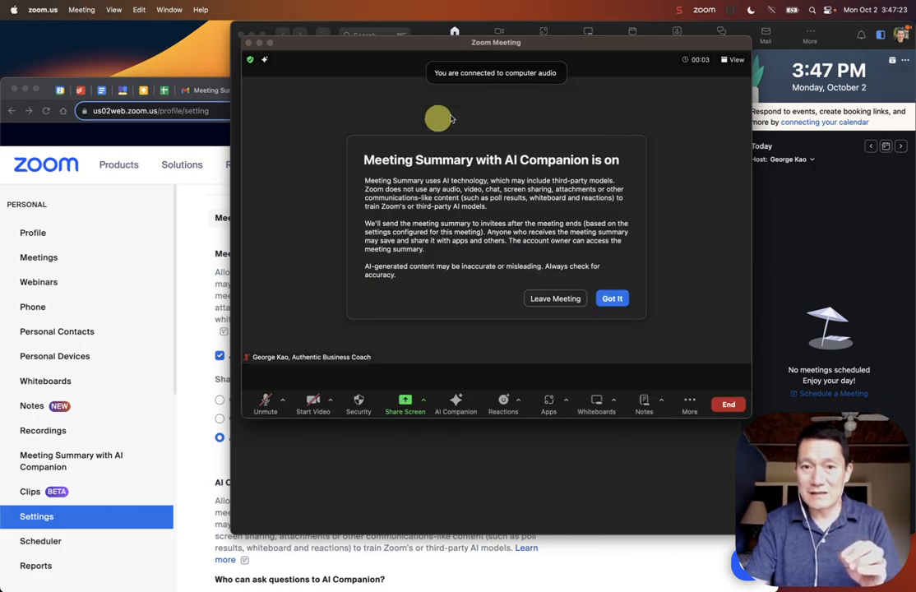
mouse_move(542, 164)
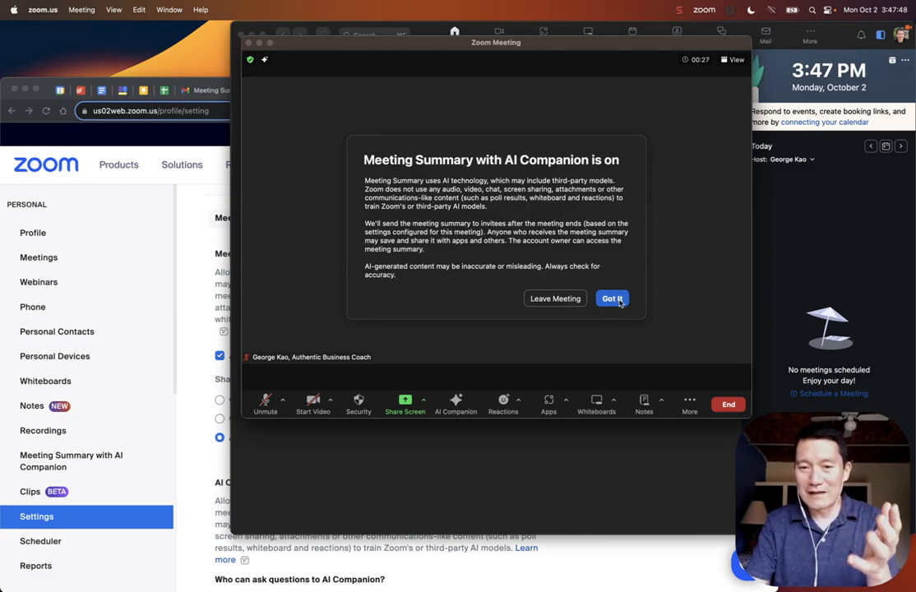
- Dismiss the summary notice and start AI Companion in the live meeting, acknowledging it is on
left_click(611, 300)
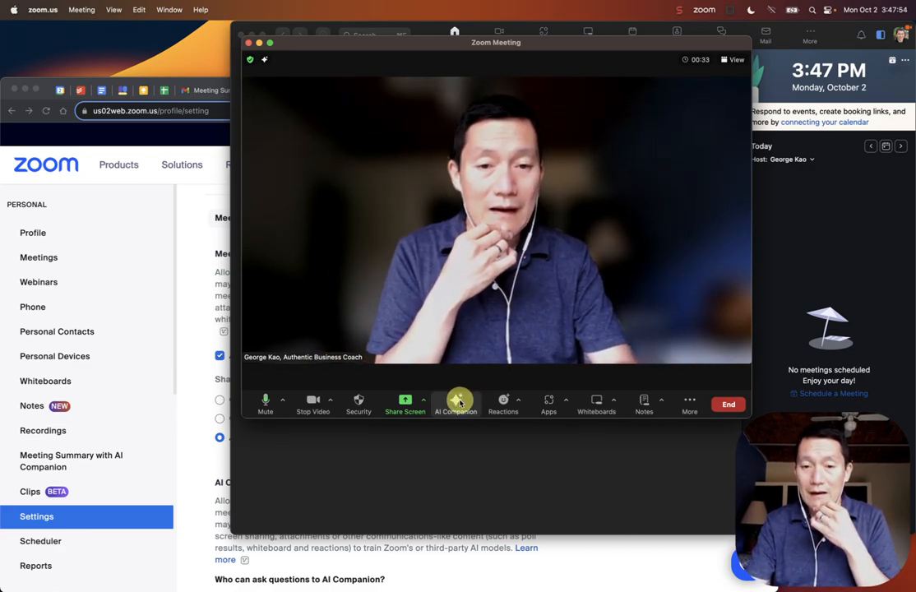
left_click(455, 405)
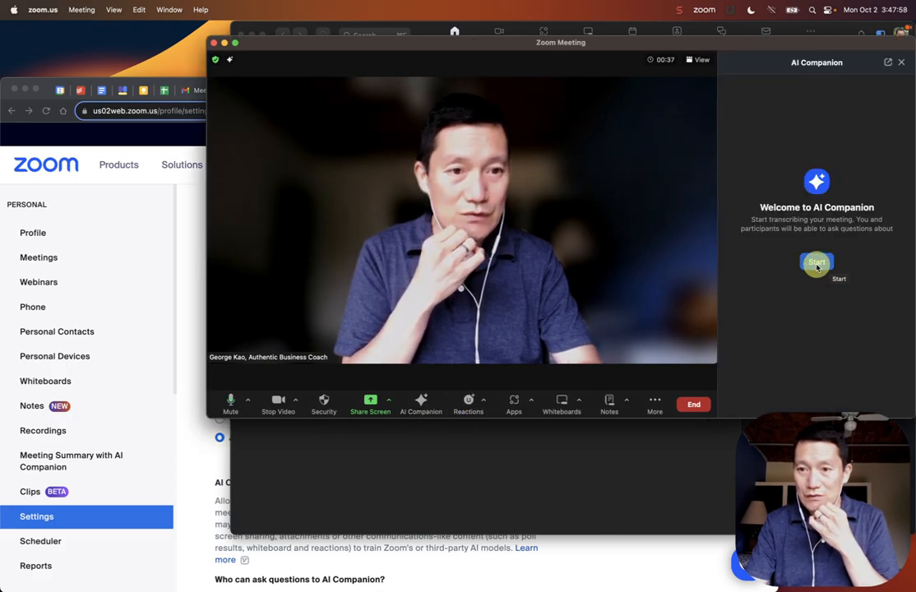
left_click(815, 261)
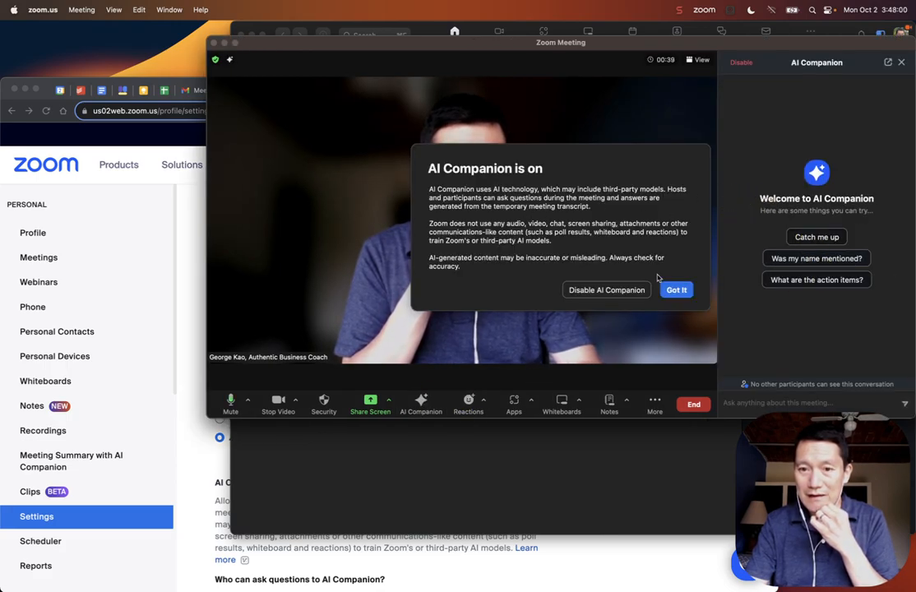
left_click(676, 289)
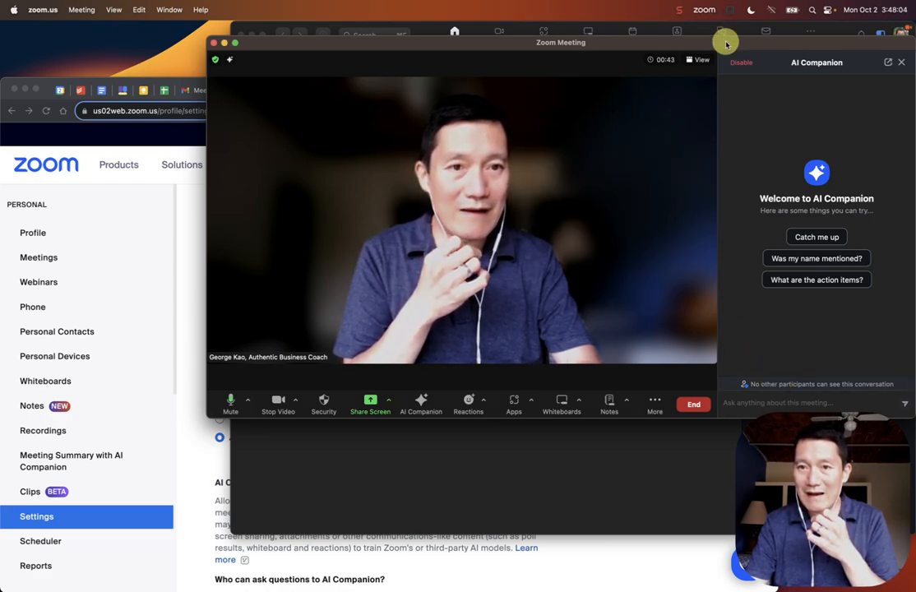
- Move the meeting window left, focus the AI Companion question box, then end the meeting
left_click_drag(561, 43, 463, 36)
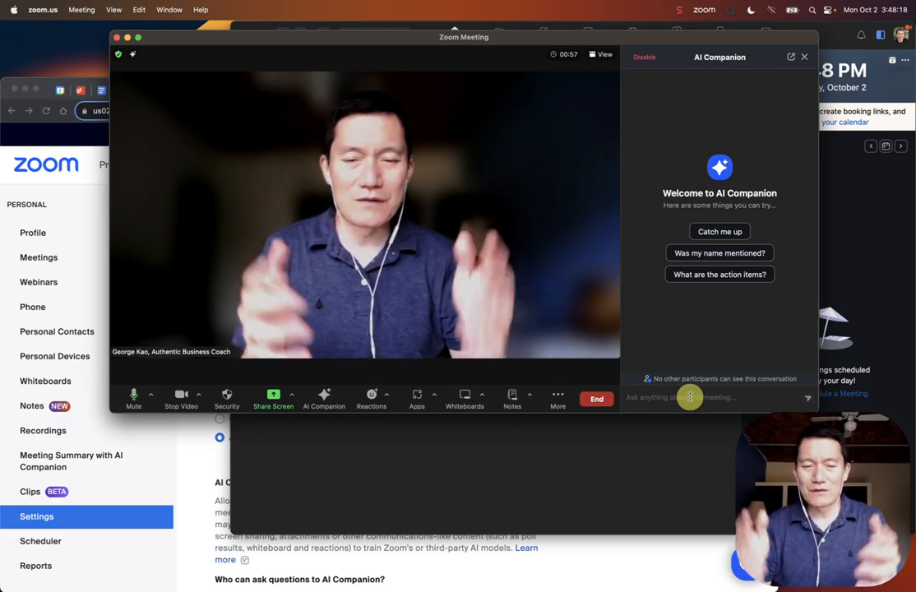
left_click(557, 400)
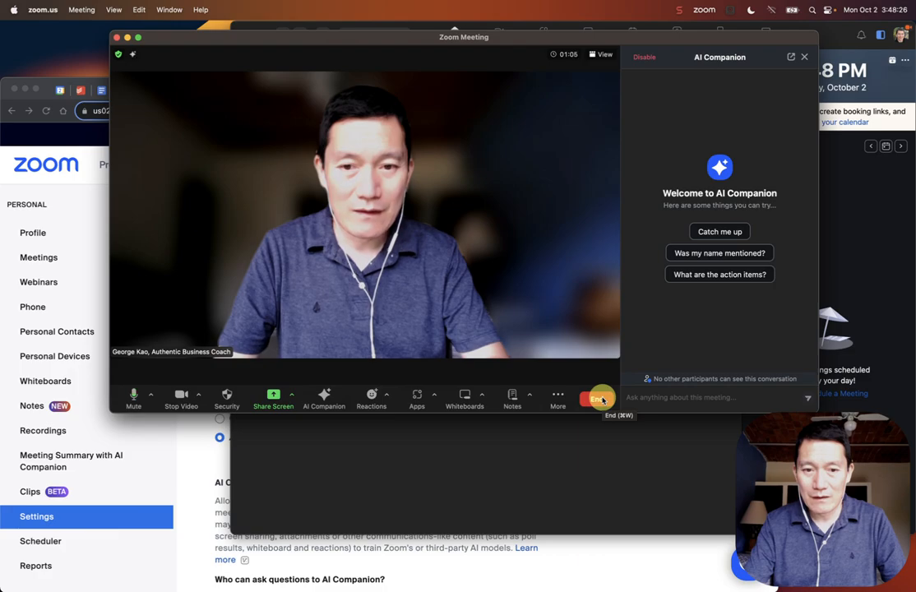
left_click(600, 399)
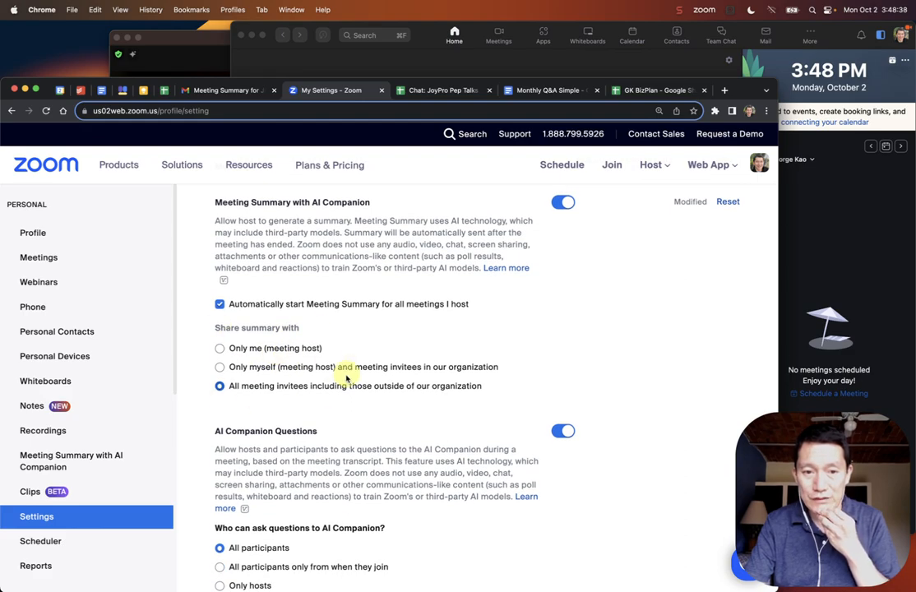
mouse_move(315, 391)
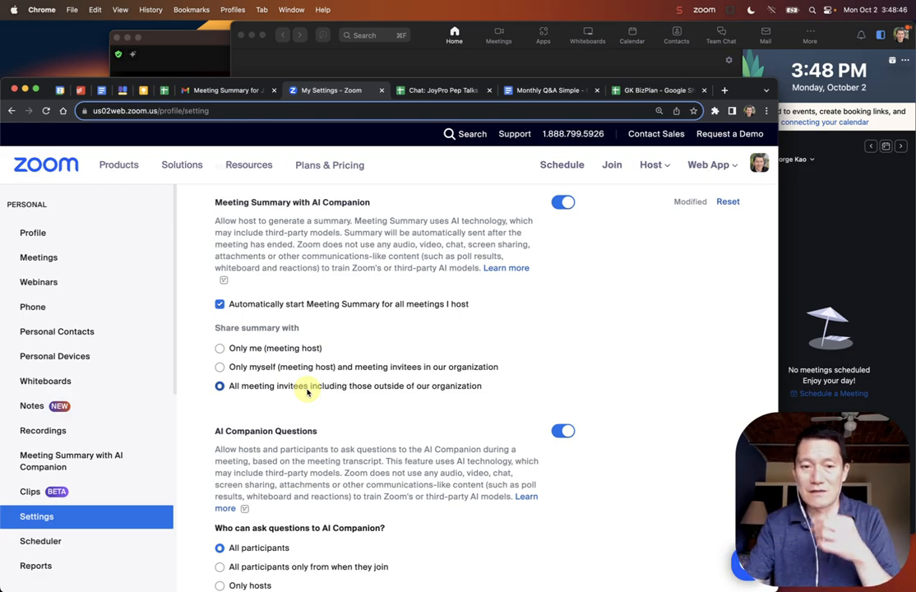
scroll("down", 3)
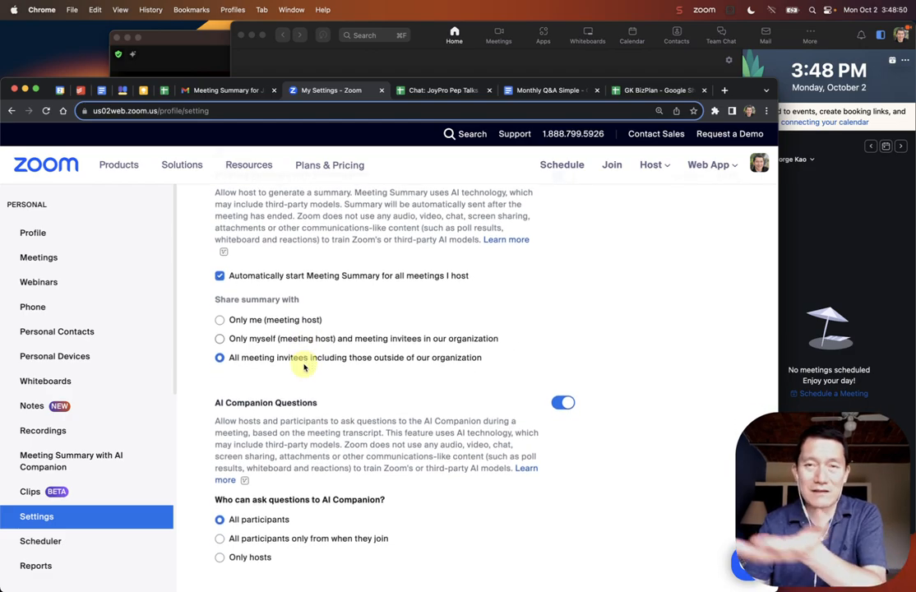
mouse_move(365, 363)
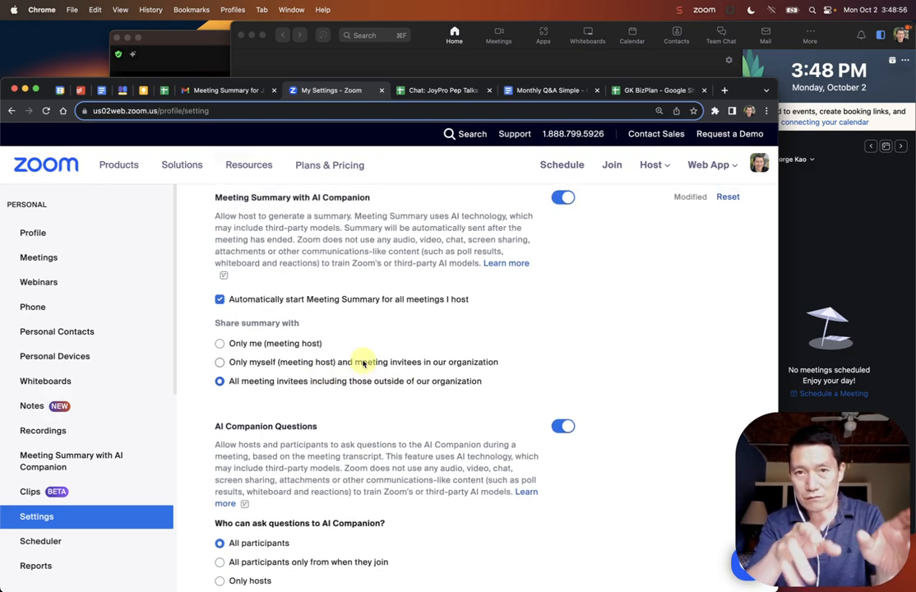
scroll("down", 3)
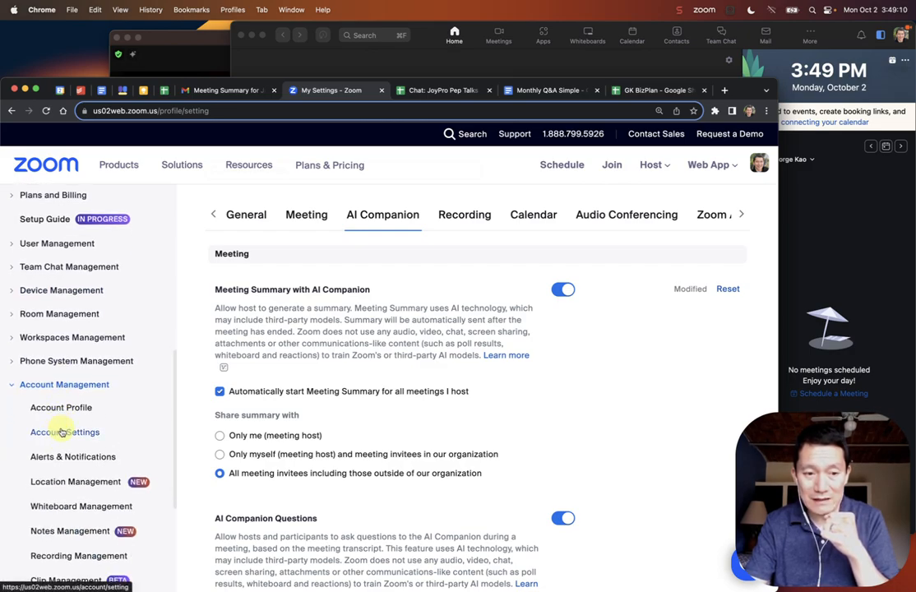
- Review Account Management > Account Settings, then return to the personal AI Companion settings
left_click(64, 430)
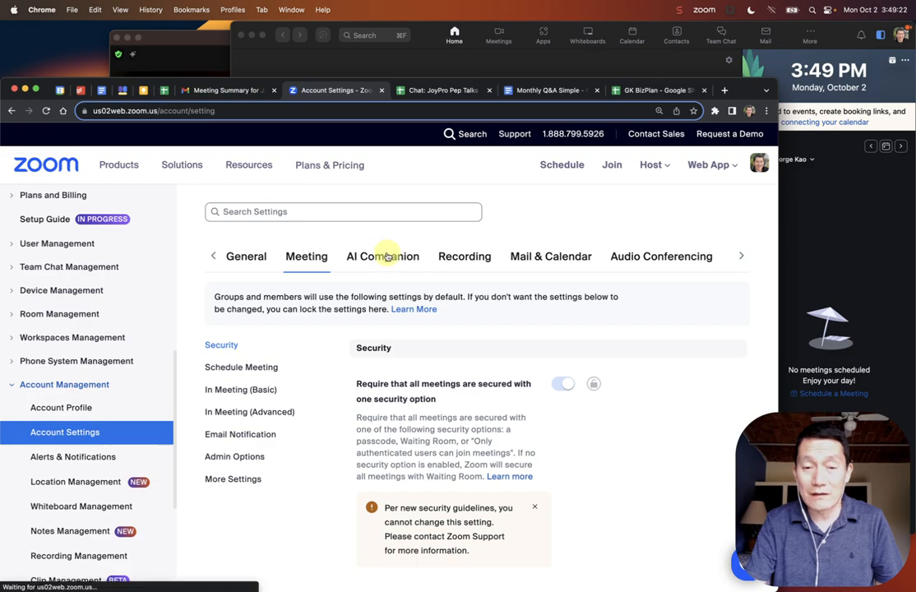
left_click(382, 257)
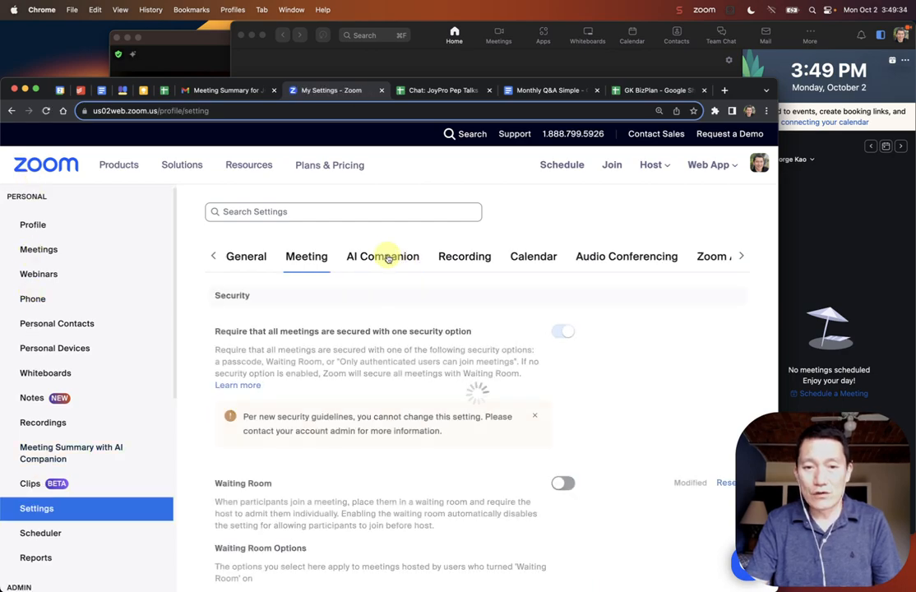
left_click(382, 257)
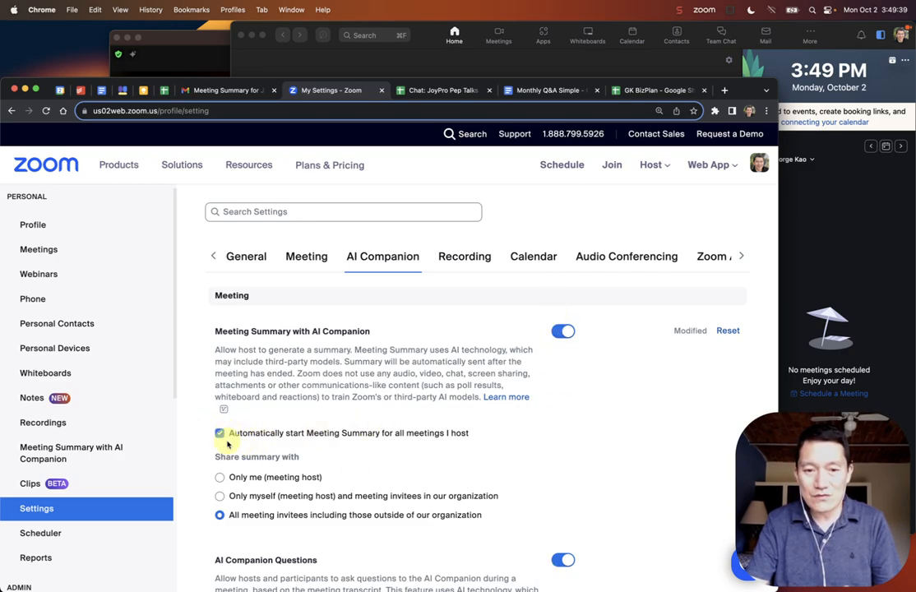
- Toggle the auto-start Meeting Summary checkbox off and back on, leaving it enabled
left_click(220, 432)
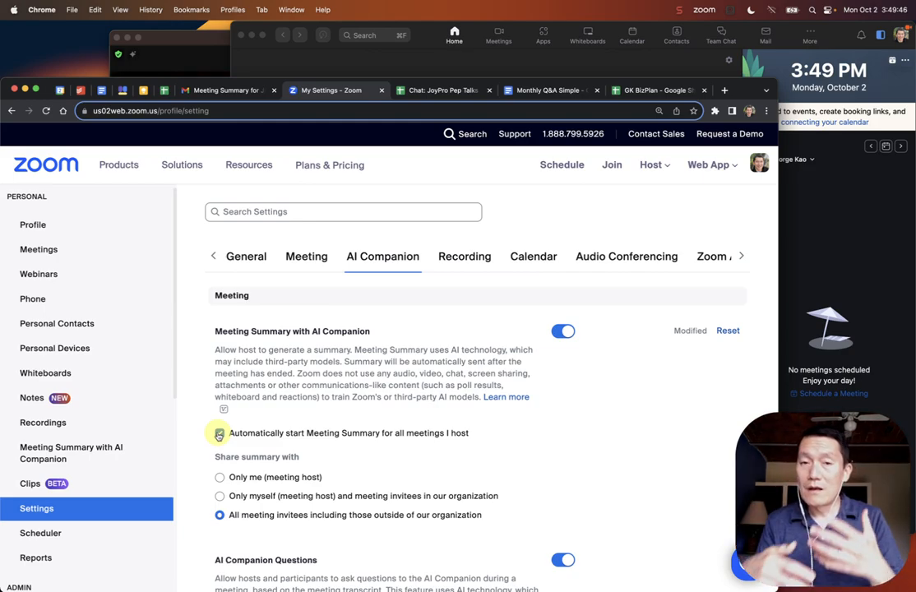
left_click(221, 432)
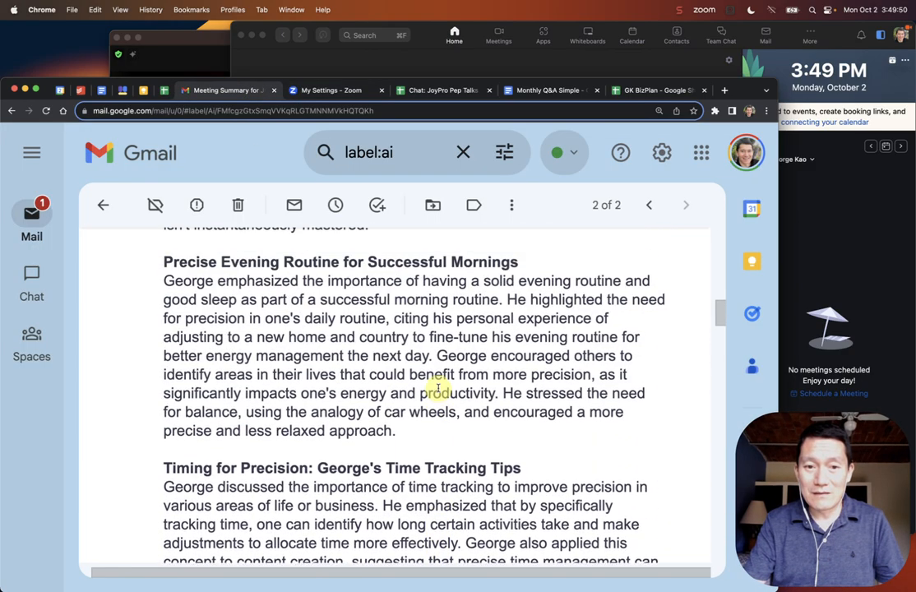
scroll("down", 3)
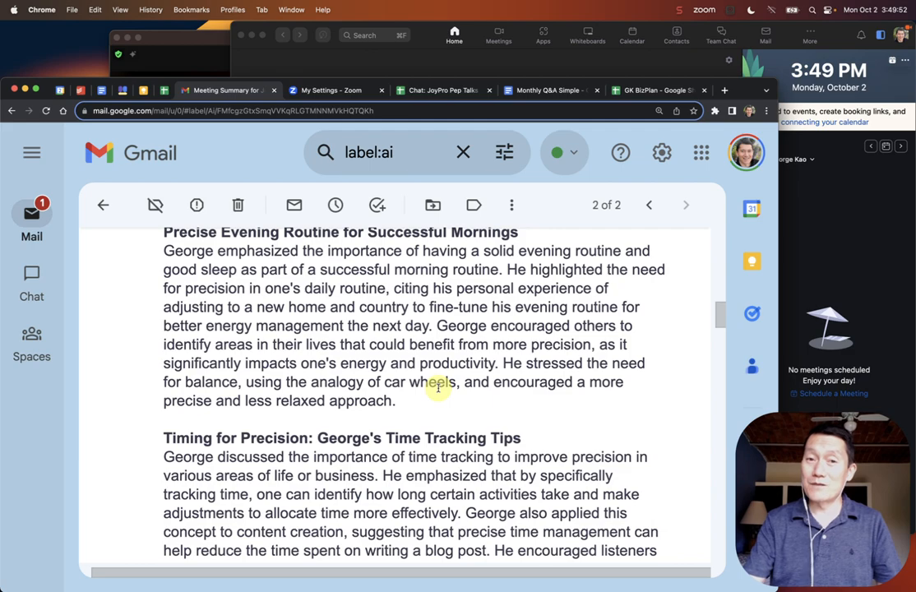